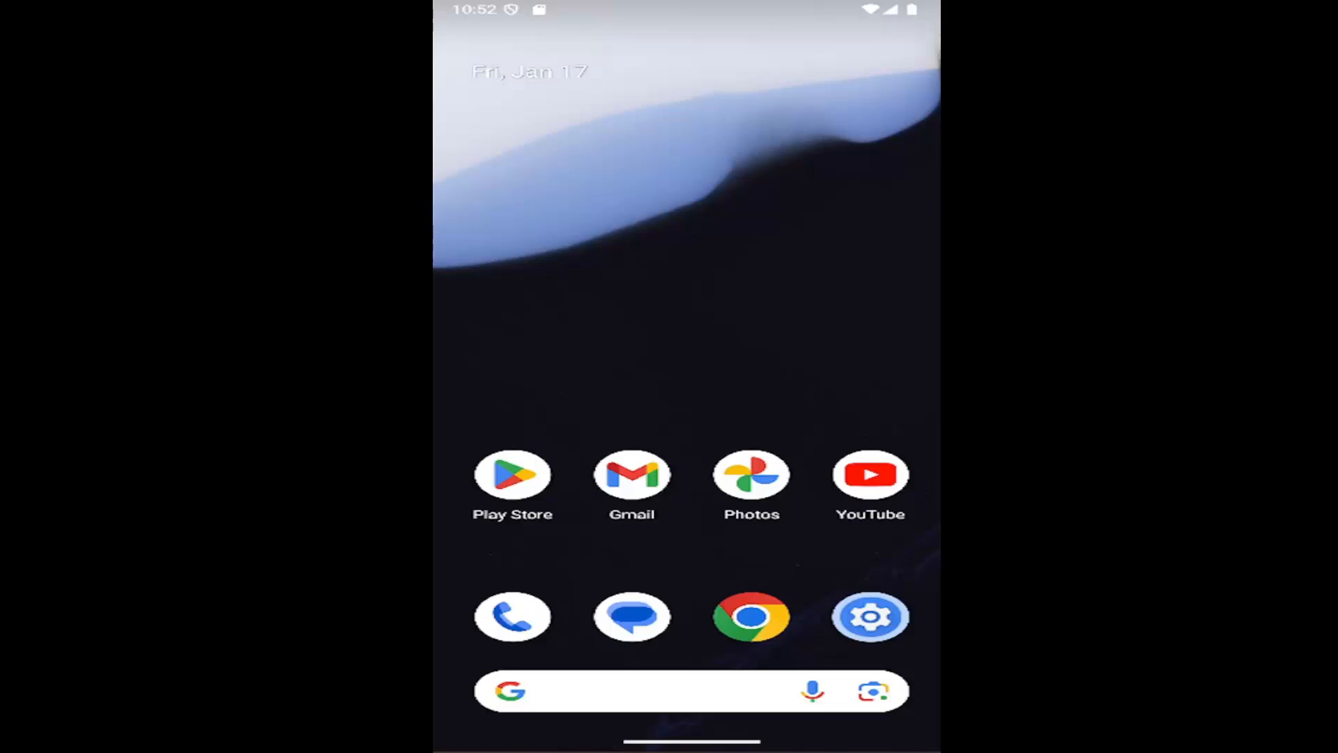
pyautogui.moveTo(642, 230)
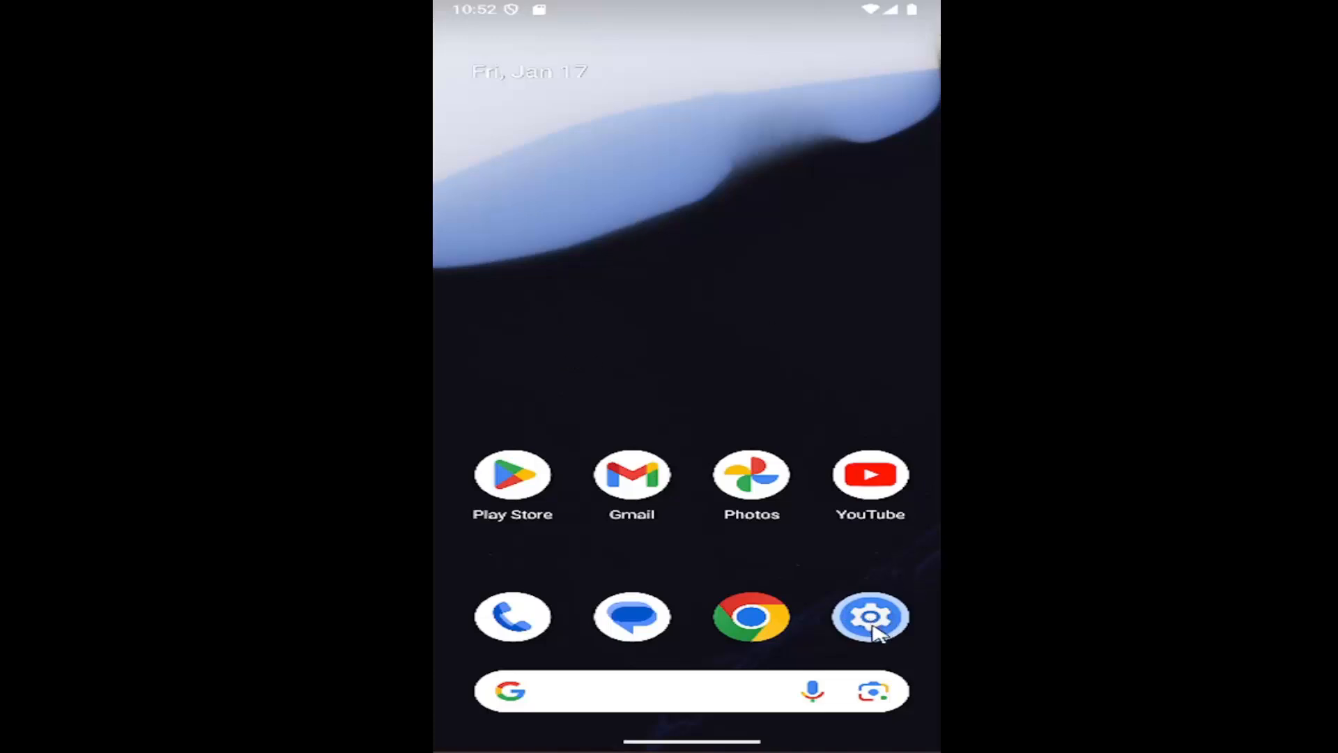
# - Open the phone's Settings and enter the Network & internet page
pyautogui.click(870, 616)
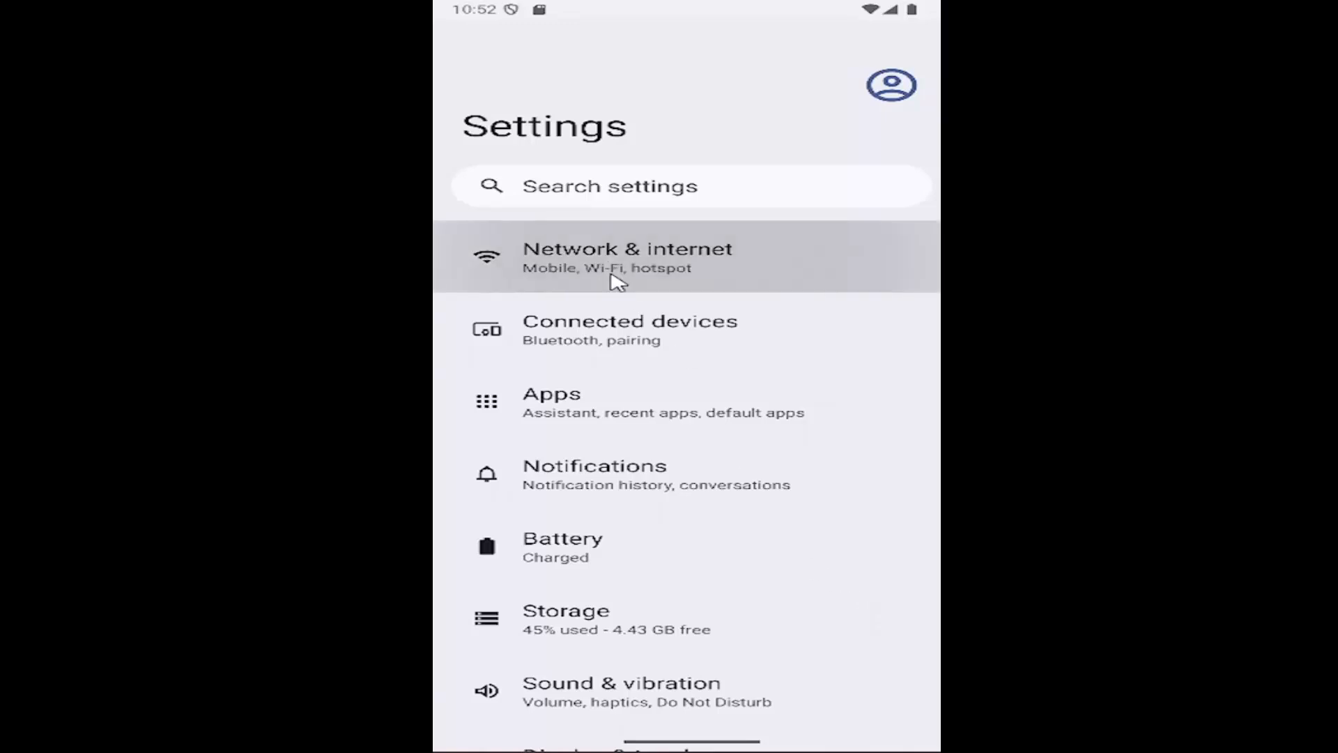
pyautogui.click(627, 256)
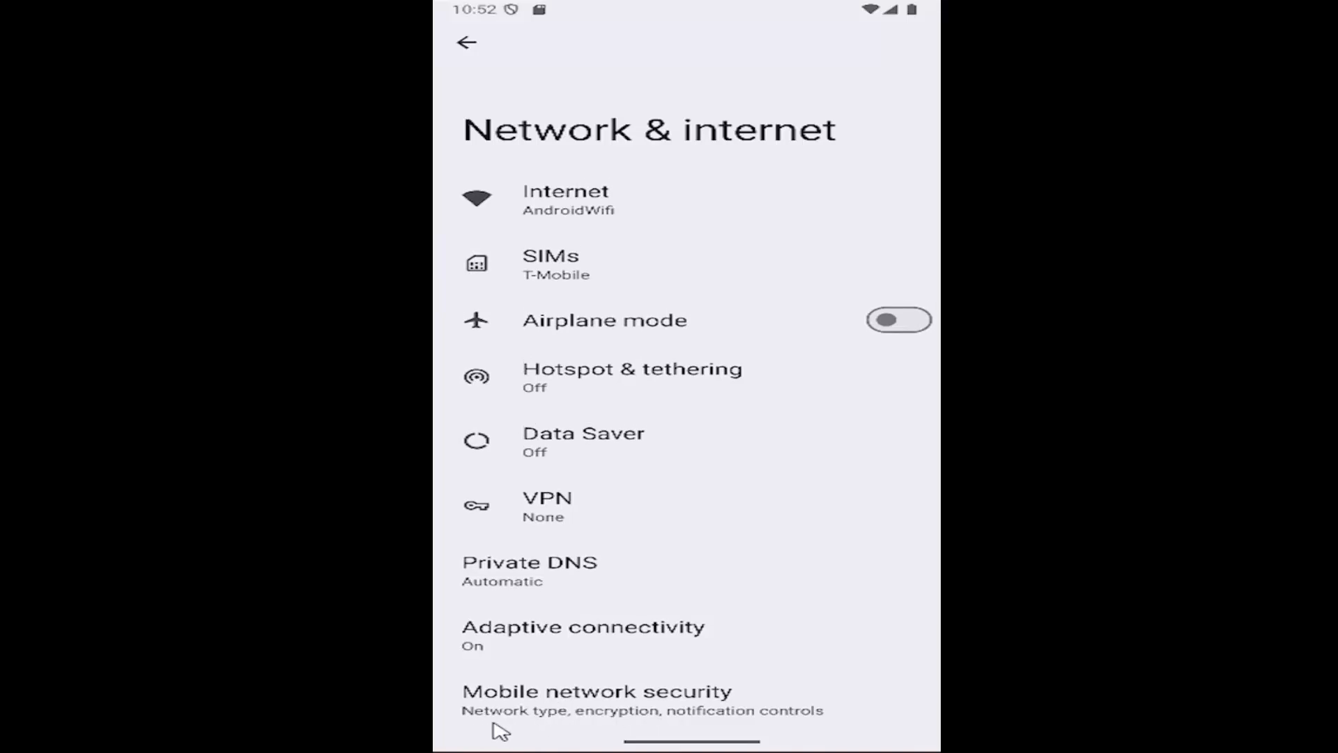
pyautogui.moveTo(687, 717)
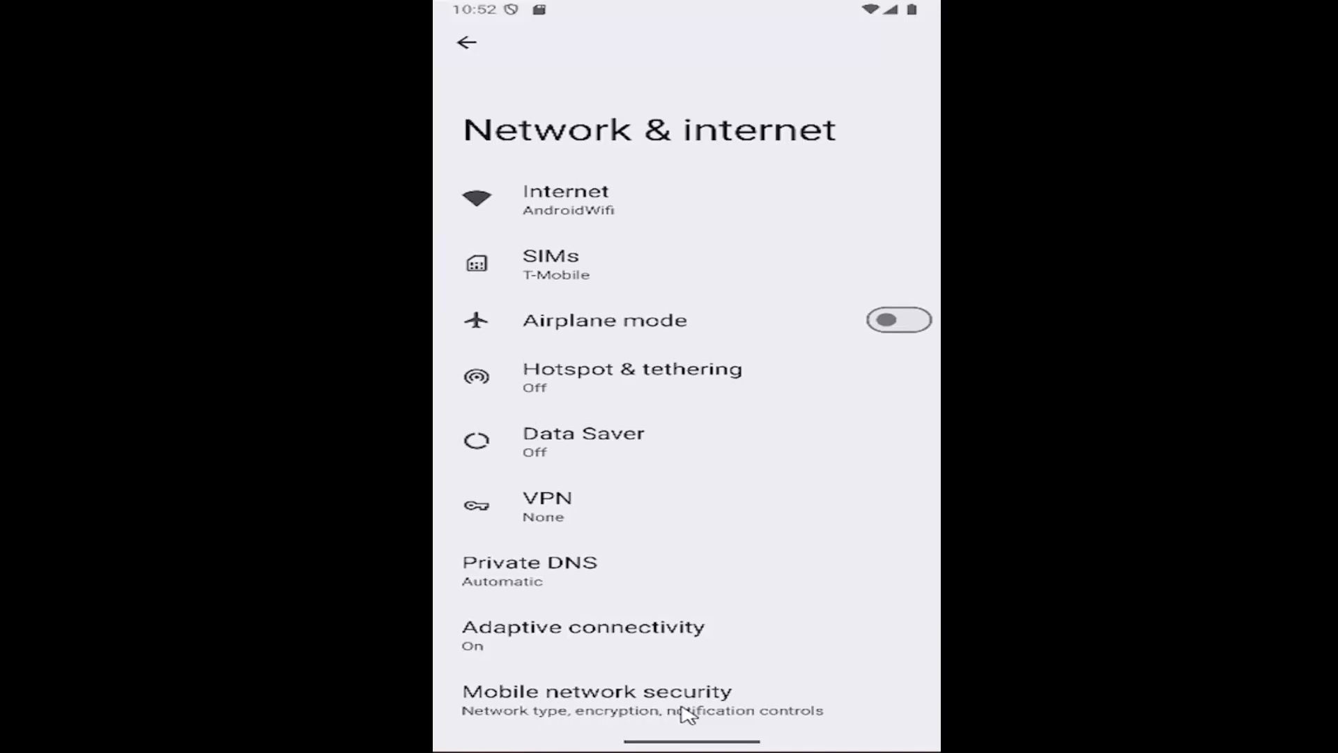
pyautogui.moveTo(708, 715)
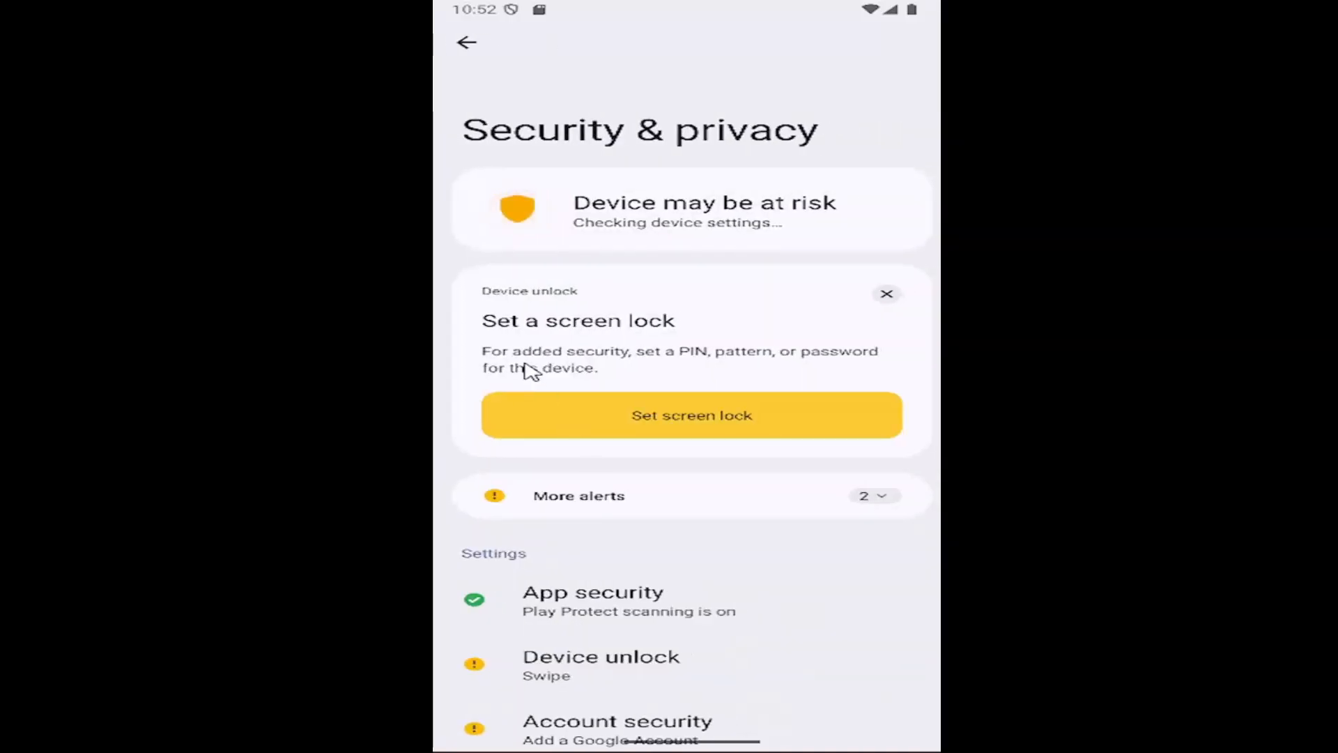
pyautogui.moveTo(759, 429)
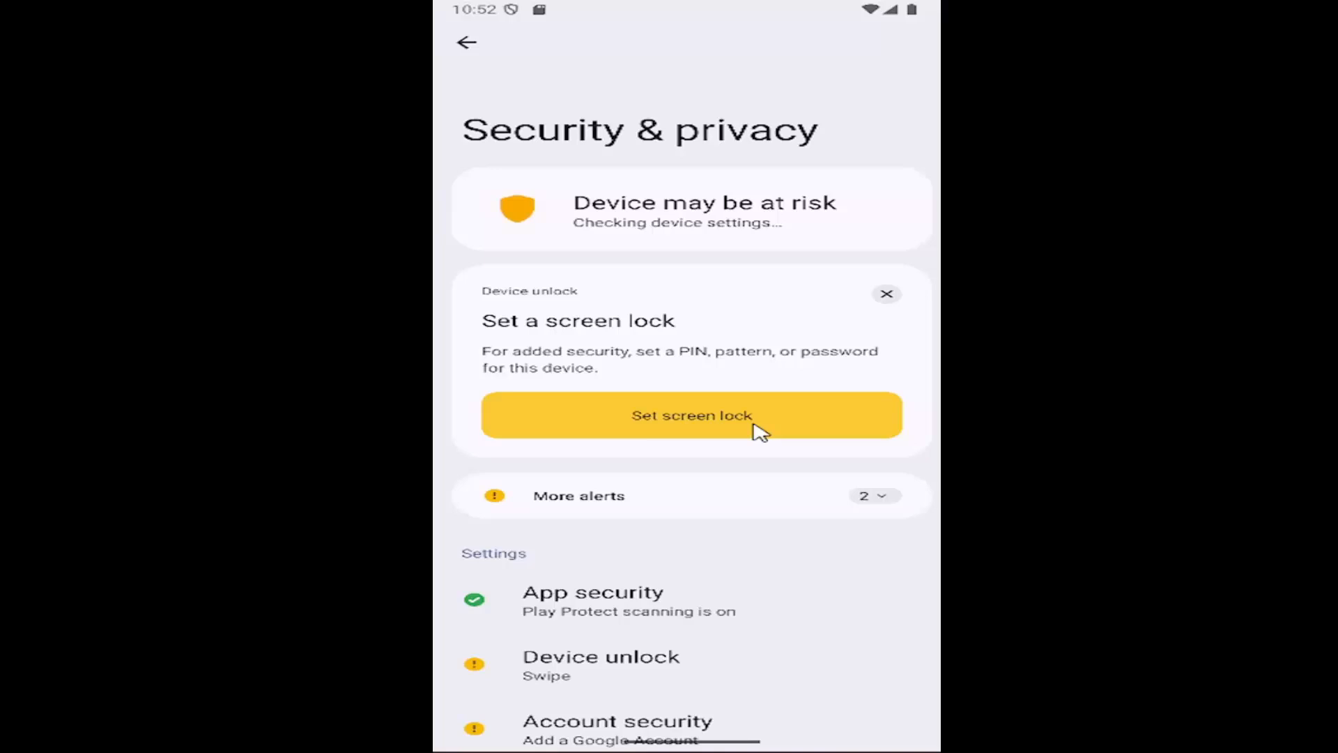
# - Begin screen lock setup and choose Password as the lock type
pyautogui.click(690, 416)
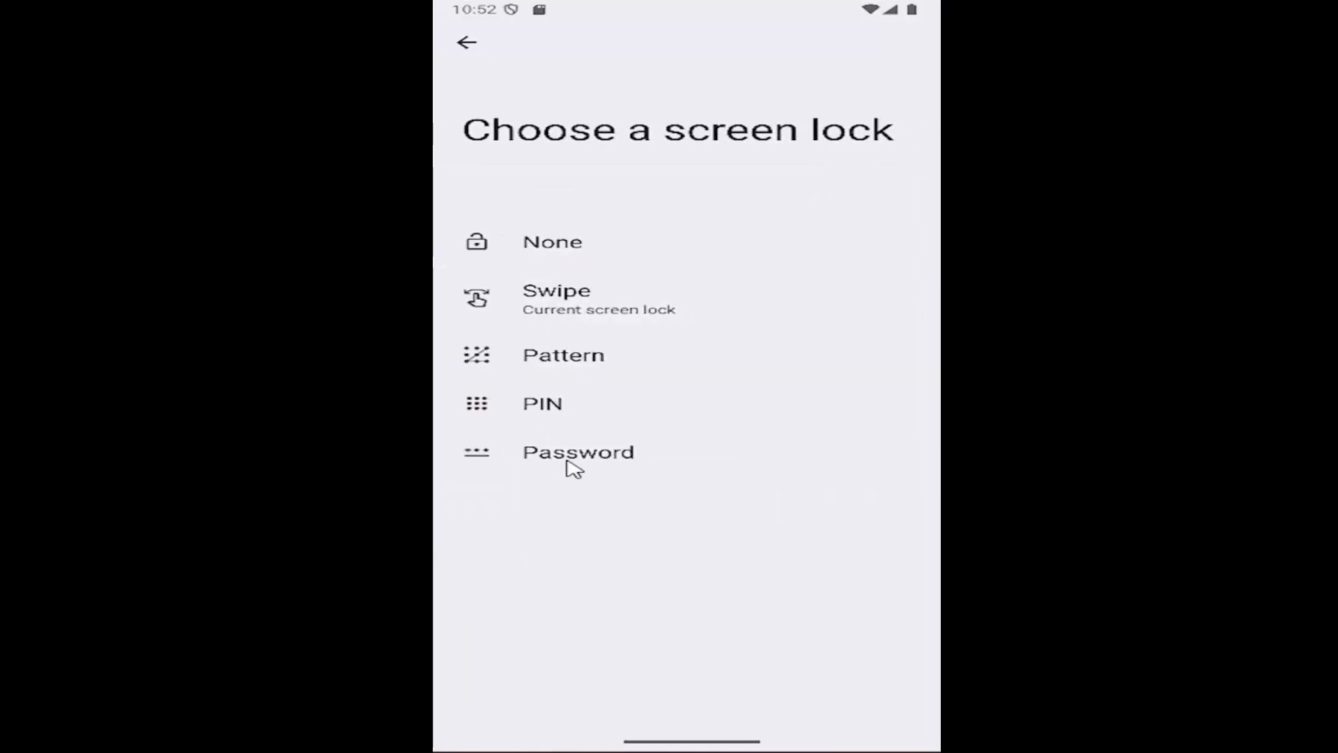
pyautogui.moveTo(609, 430)
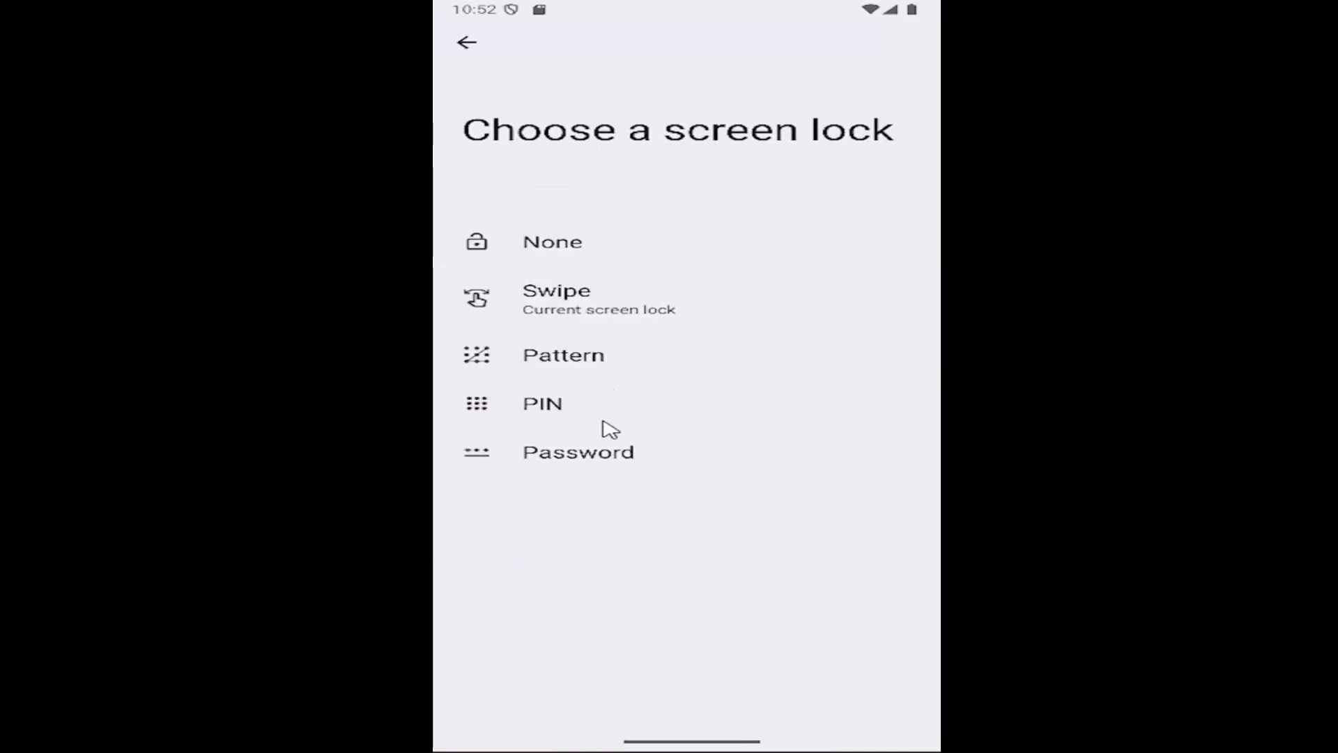
pyautogui.click(577, 451)
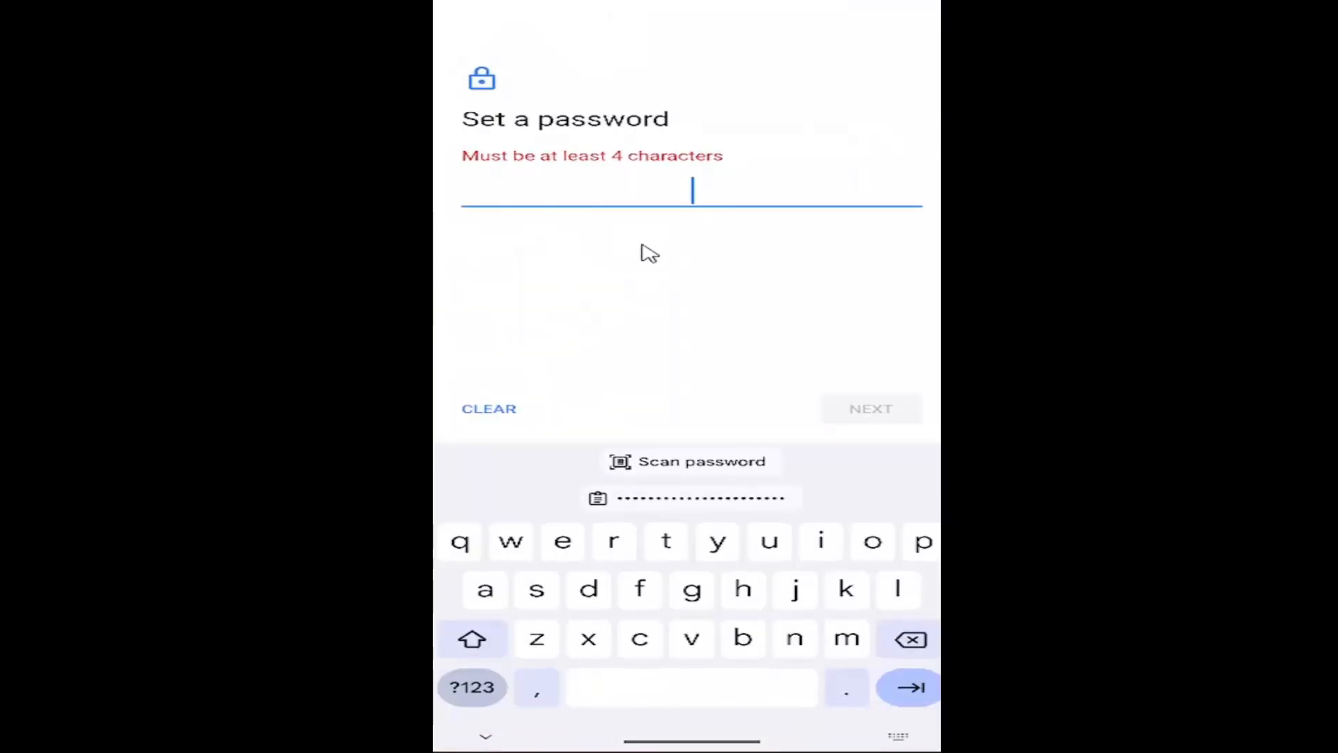